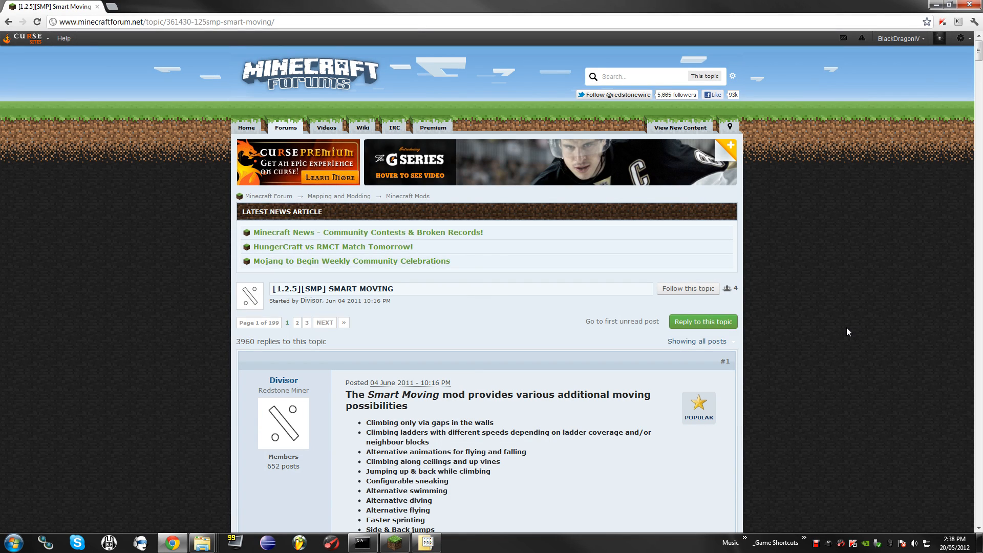
mouse_move(819, 359)
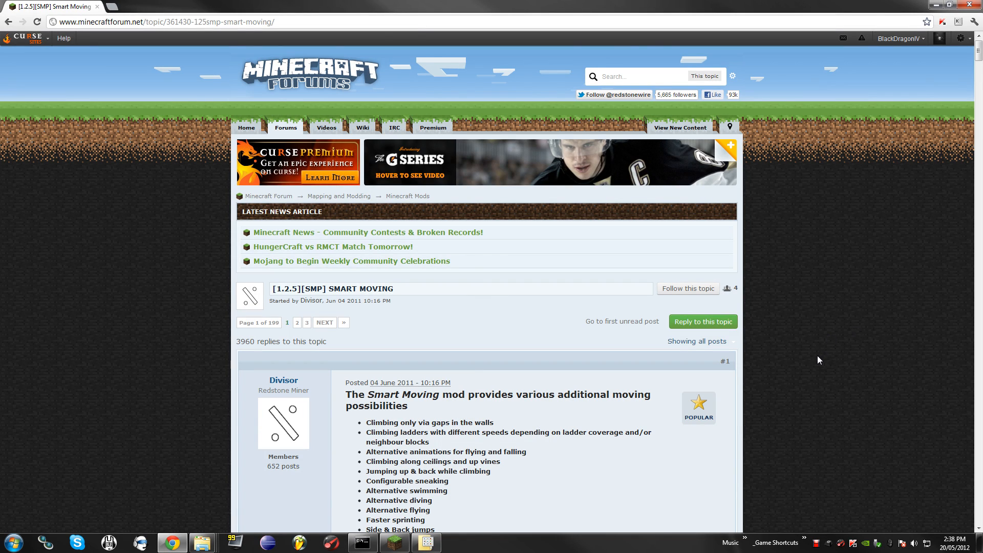
mouse_move(834, 356)
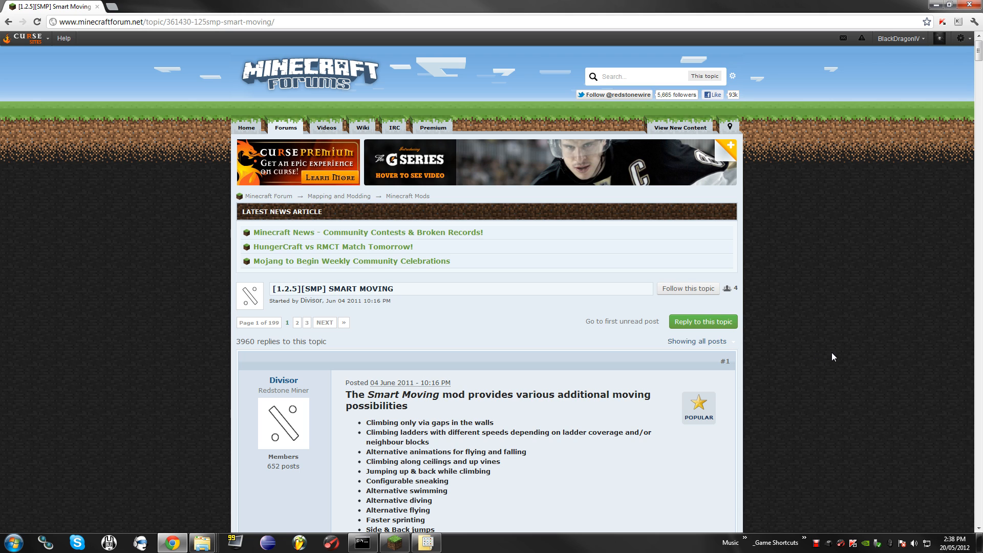
mouse_move(842, 366)
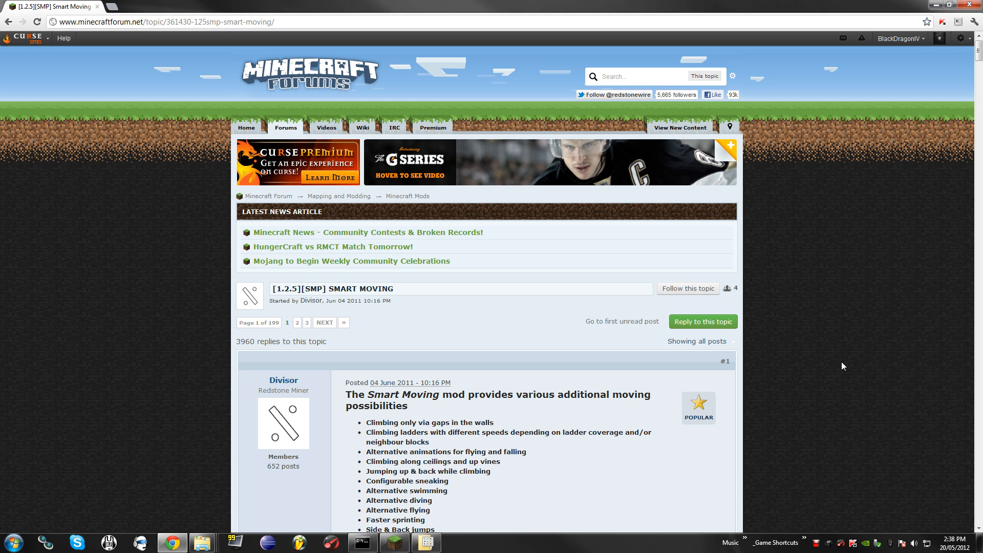
mouse_move(877, 365)
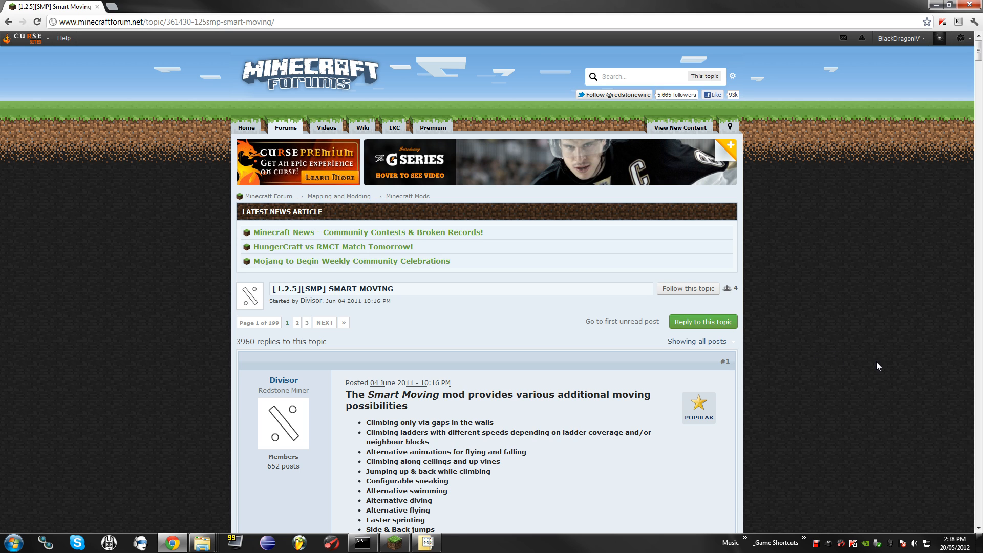
mouse_move(917, 240)
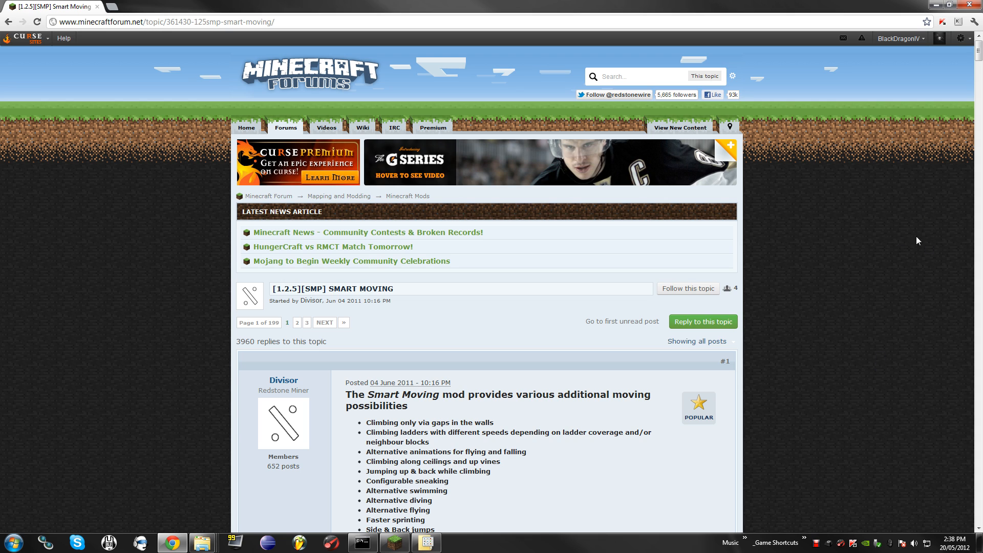
mouse_move(866, 243)
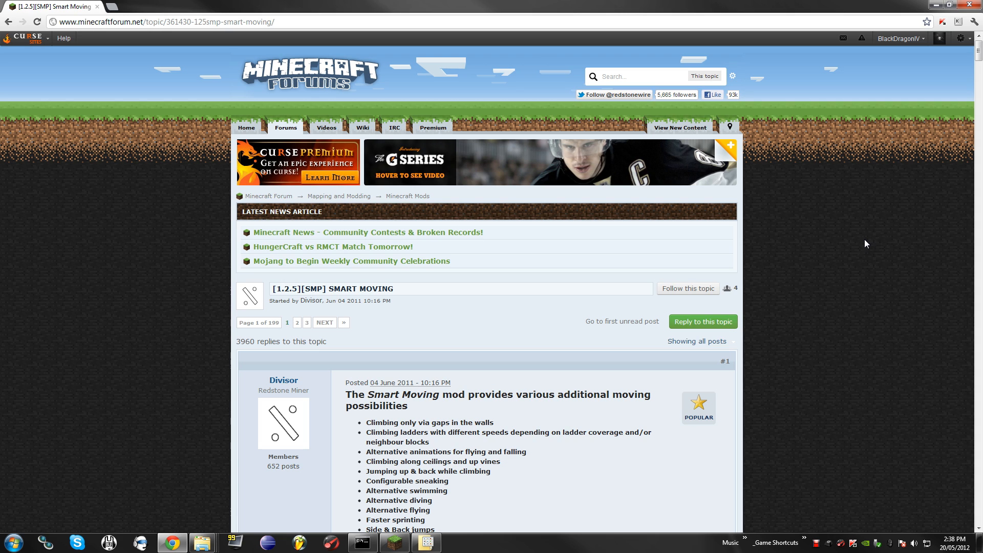
mouse_move(850, 249)
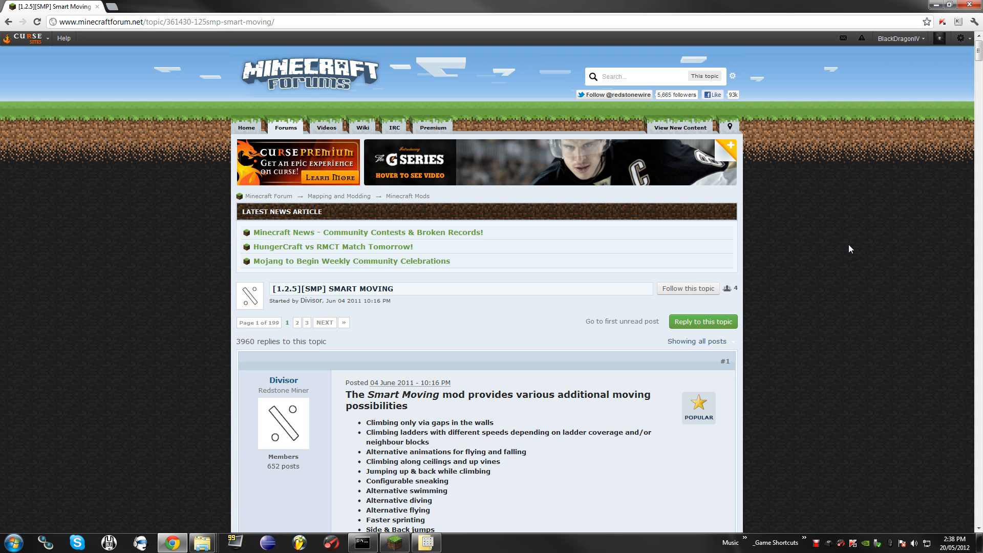
mouse_move(880, 278)
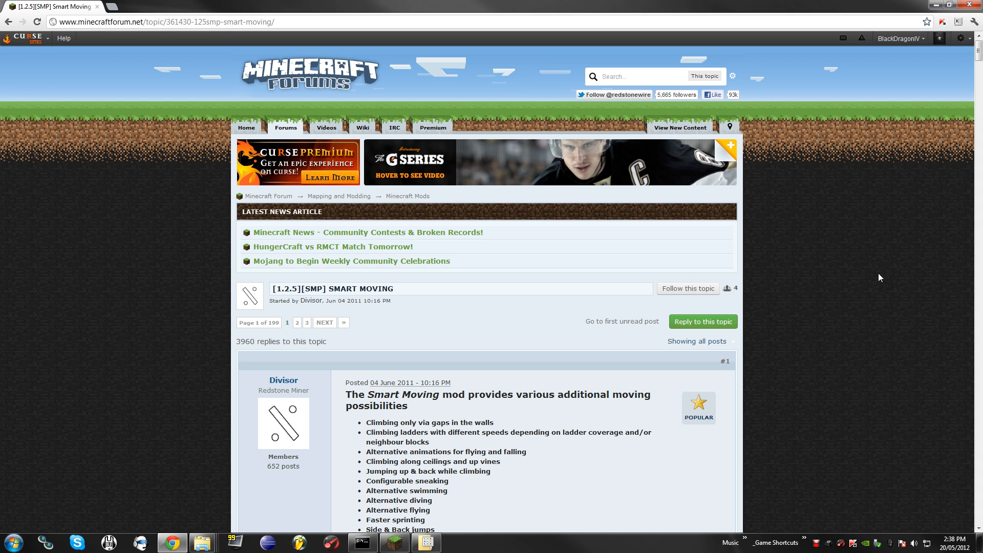
Scroll to the Smart Moving topic's Required Mods list and follow the 'Player API bukkit' link
scroll("down", 3)
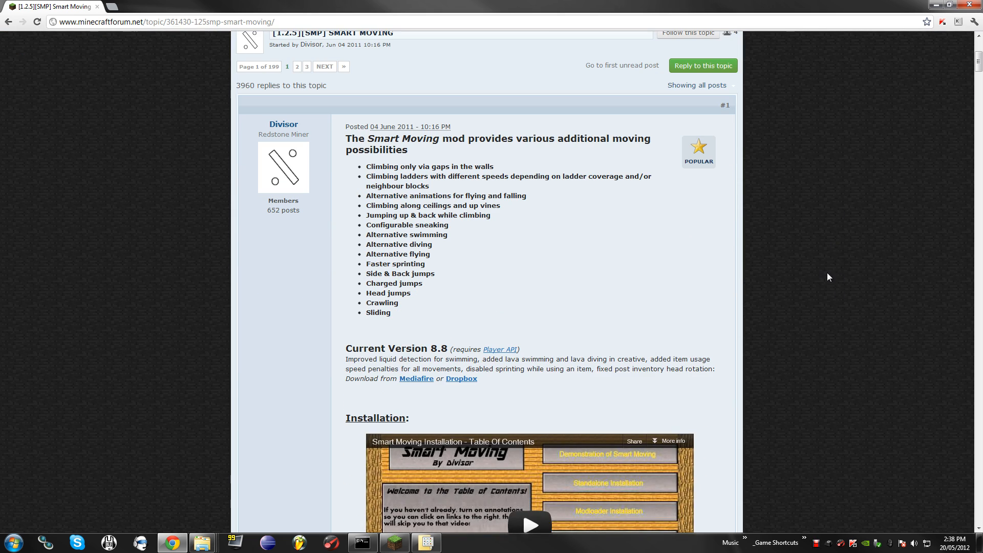
scroll("down", 3)
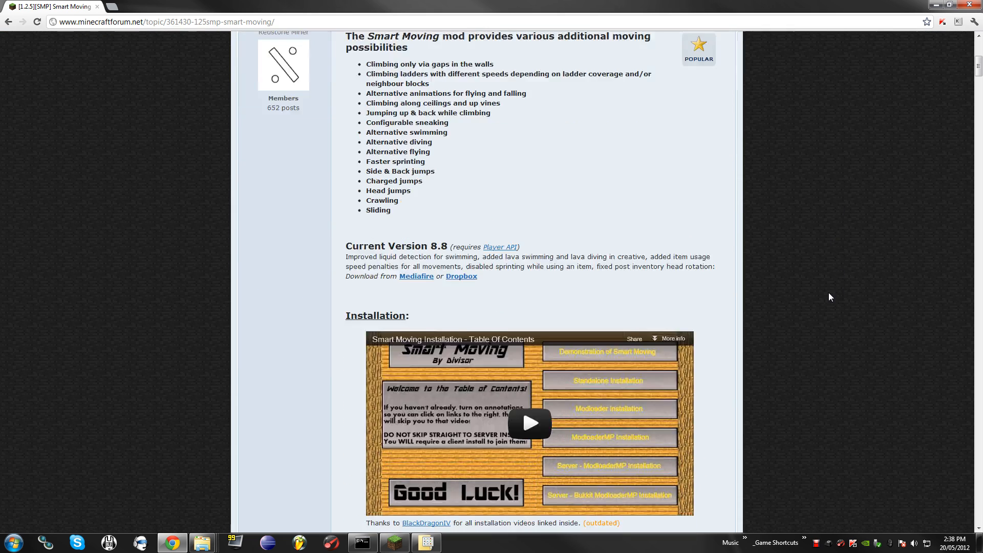
scroll("down", 3)
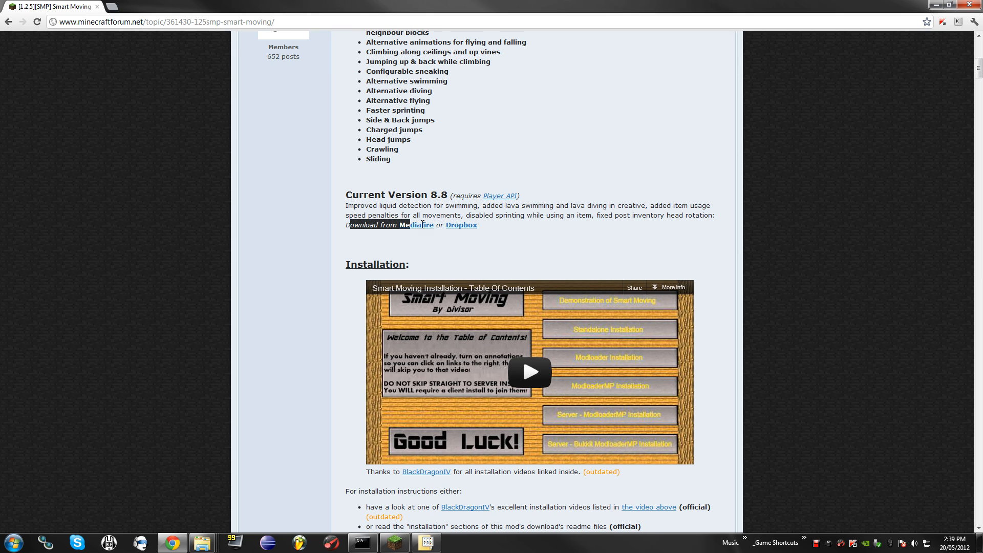
scroll("down", 3)
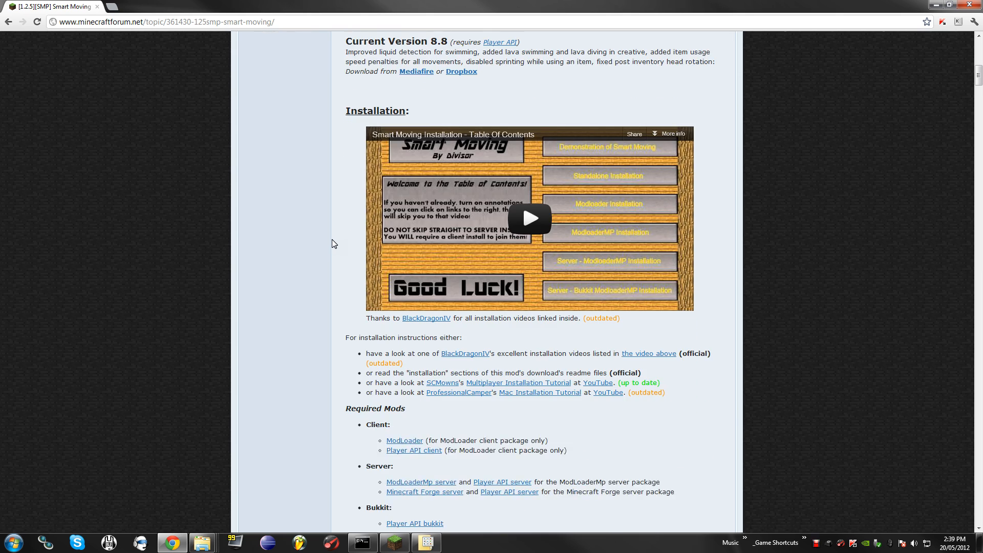
scroll("down", 3)
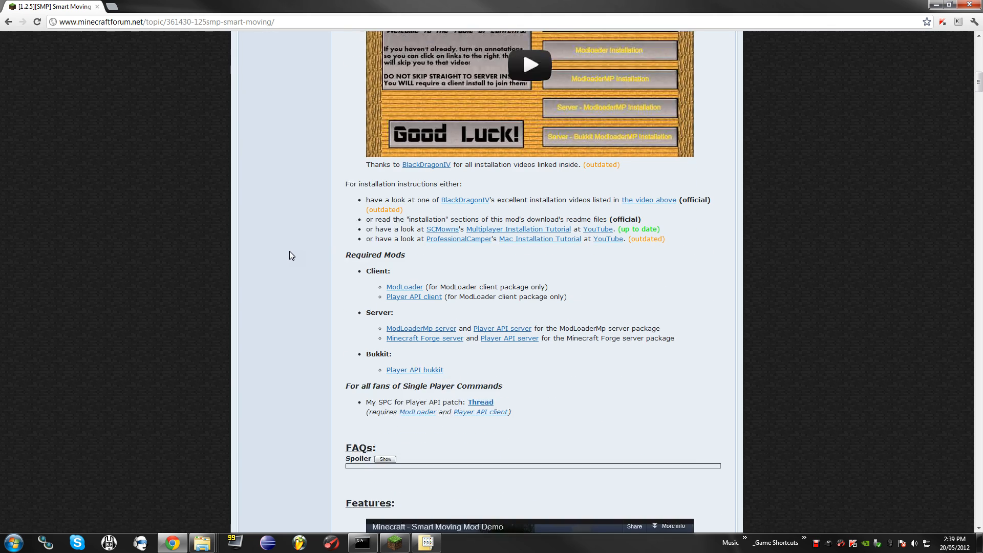
scroll("down", 3)
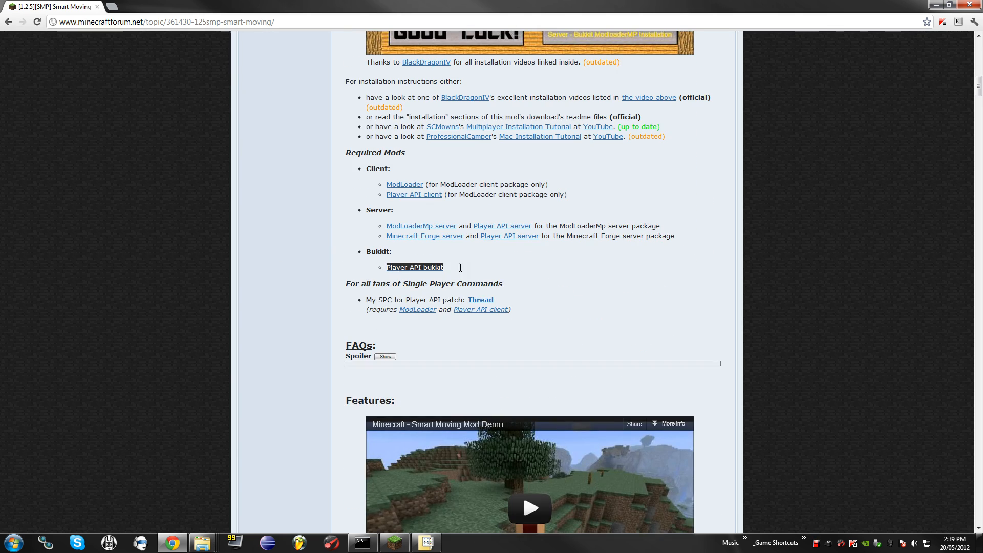
left_click(414, 267)
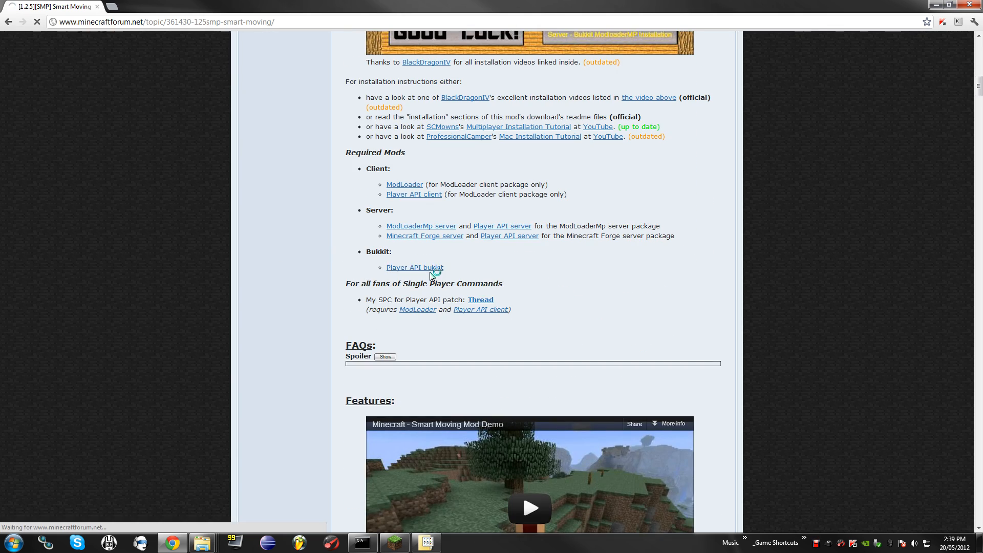
Load the Player API topic and view its Current Versions with Client, Server and Bukkit downloads
left_click(414, 267)
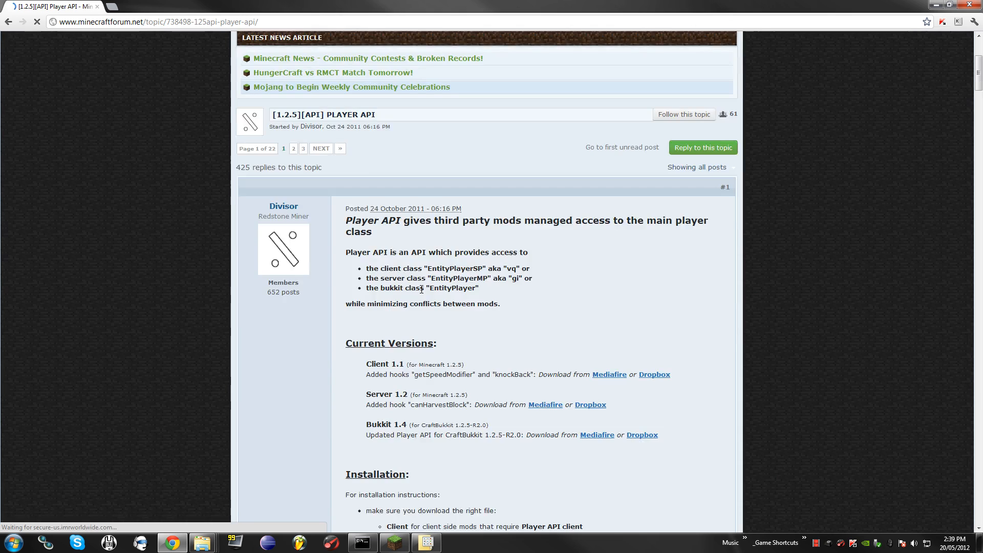
scroll("down", 3)
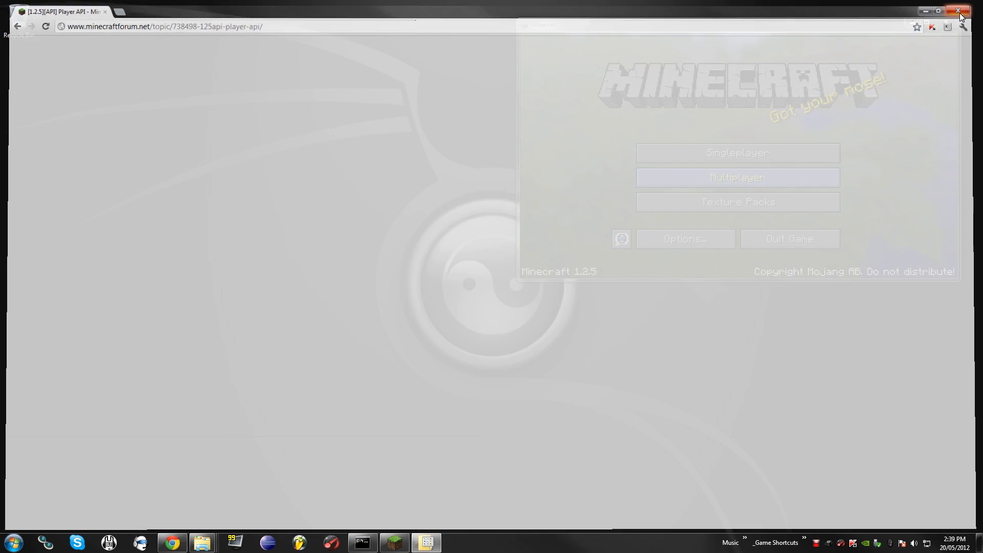
Close Chrome, run CraftBukkit Starter.bat once to generate the world, then stop the server
left_click(959, 10)
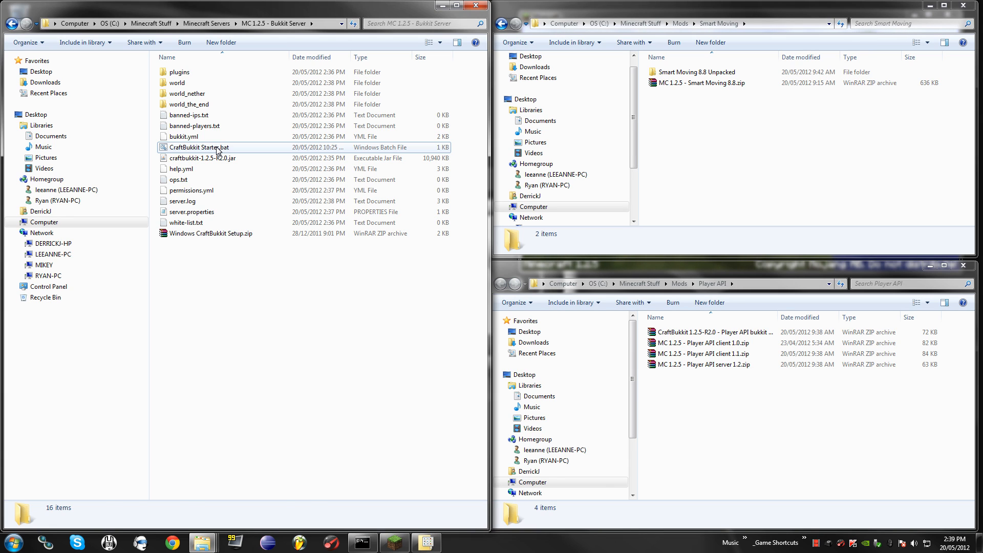
double_click(199, 146)
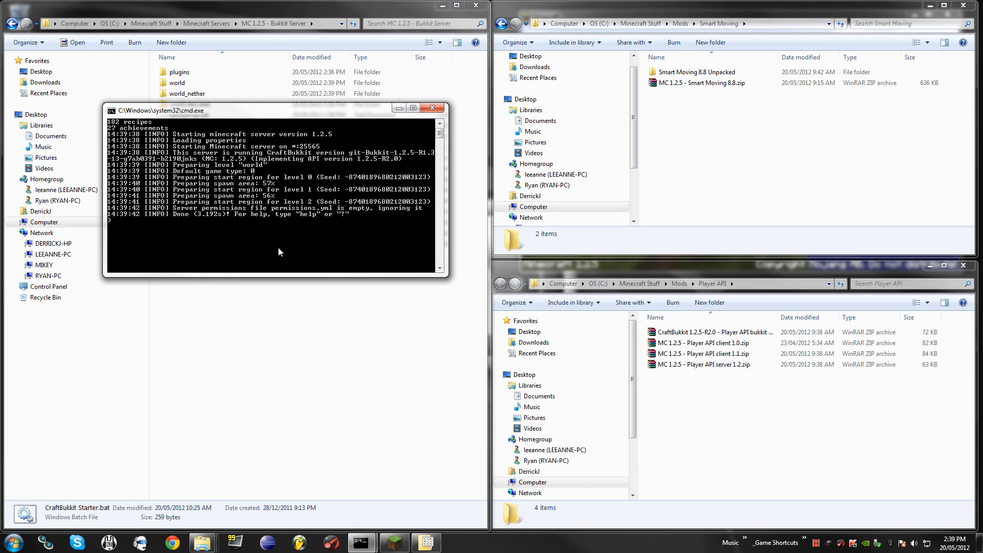
type("stop")
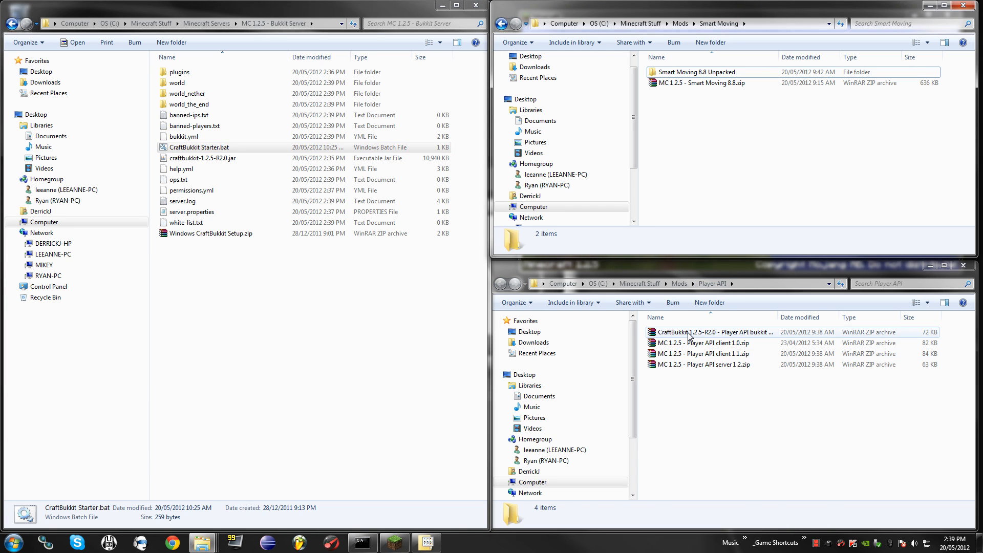
Open the Player API bukkit 1.4 zip and craftbukkit-1.2.5-R2.0.jar in WinRAR side by side
left_click(714, 332)
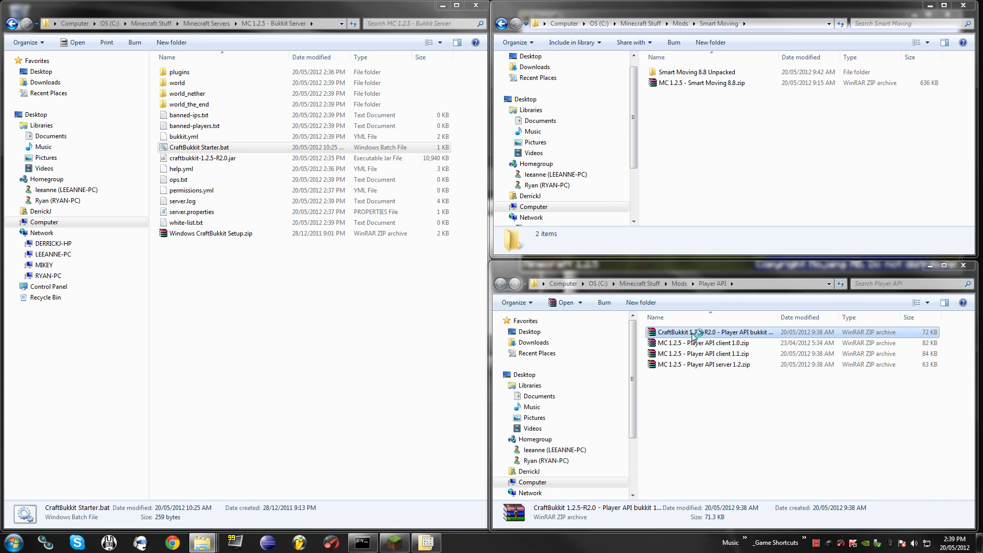
double_click(713, 332)
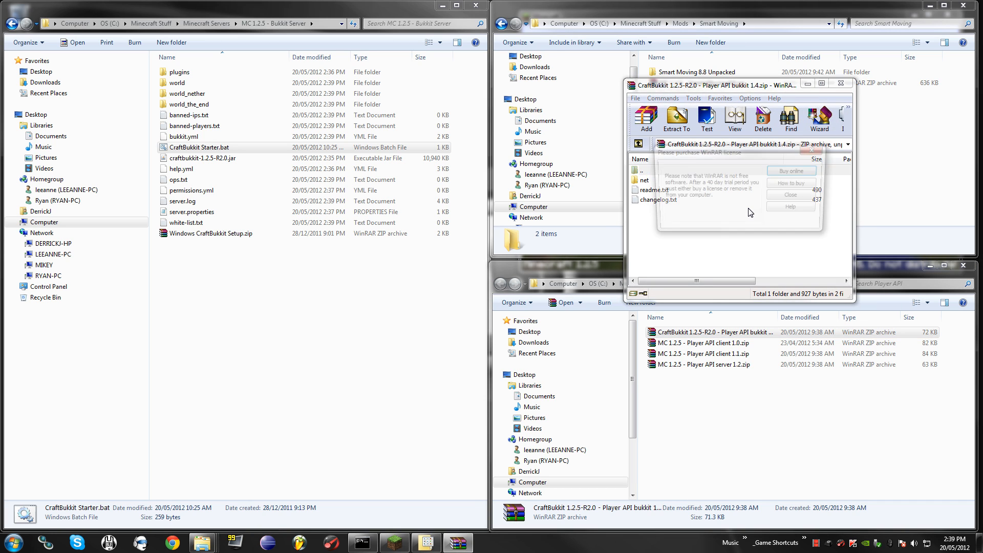
left_click(789, 194)
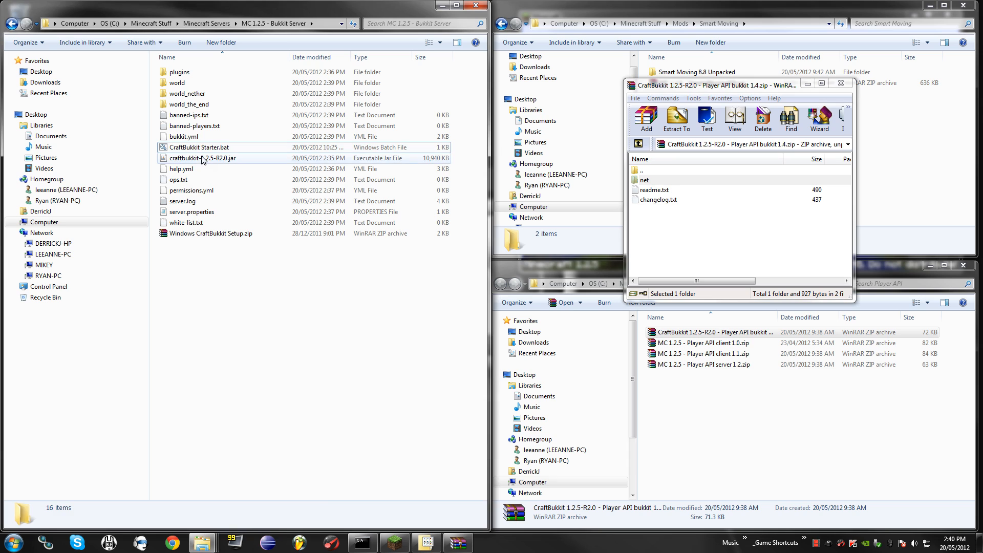
right_click(202, 158)
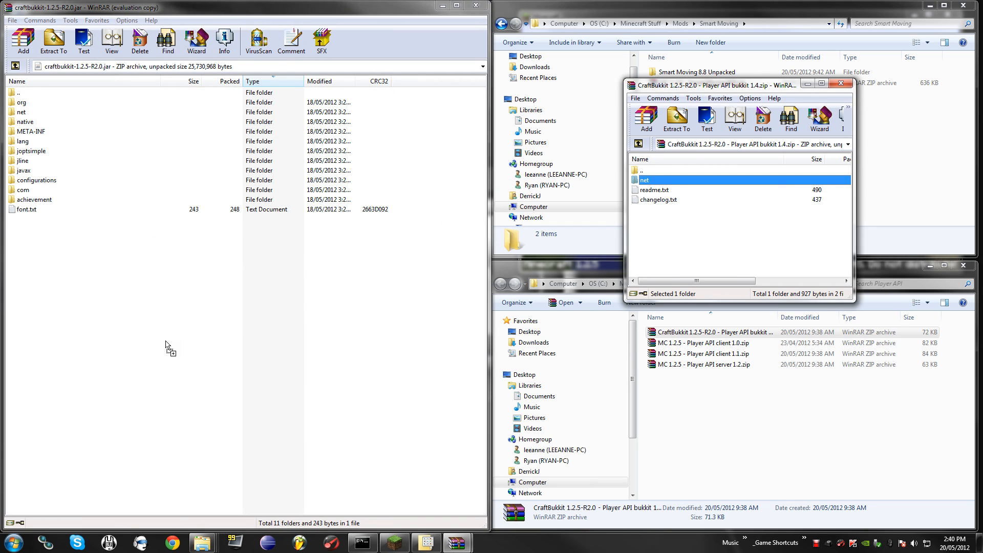
Add the Player API net folder into the craftbukkit jar, confirm, and close the Player API archive
left_click(23, 41)
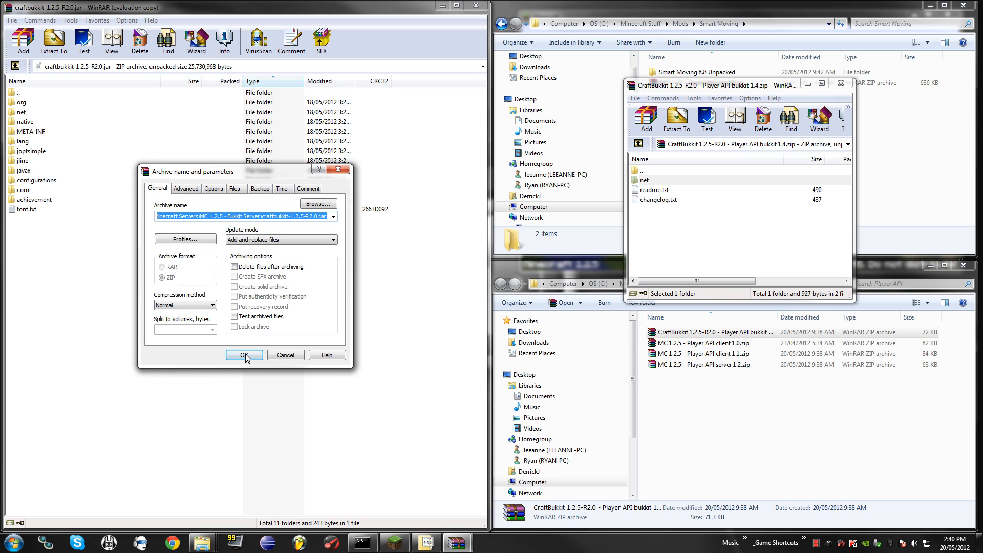
left_click(243, 355)
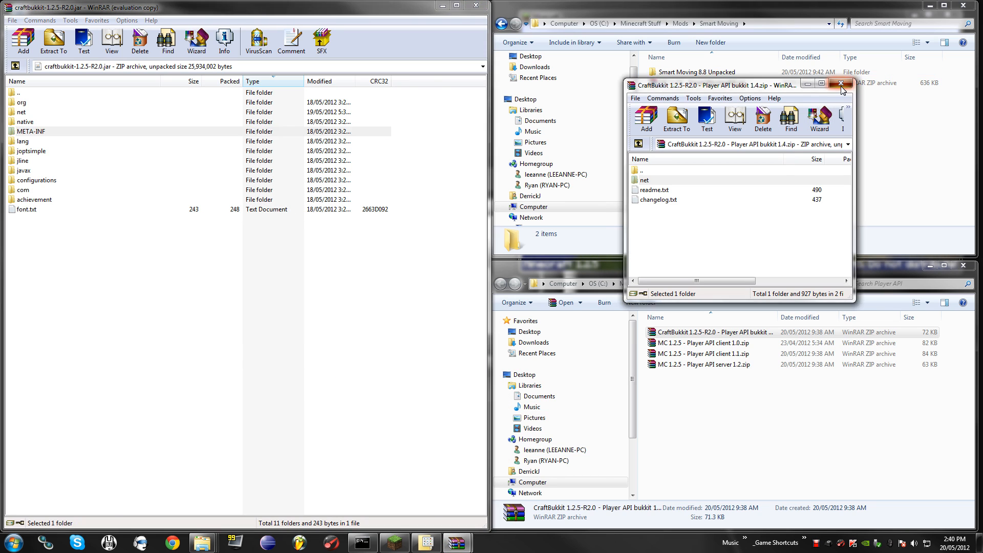
left_click(842, 83)
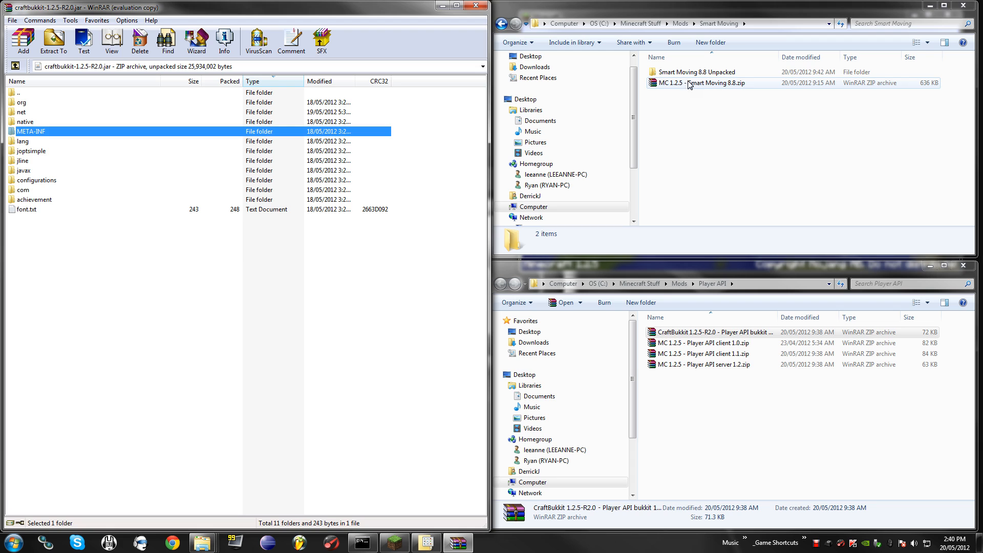
Put SmartMoving.jar from Smart Moving Server for Bukkit.zip into the server's plugins folder and close the archive
double_click(696, 71)
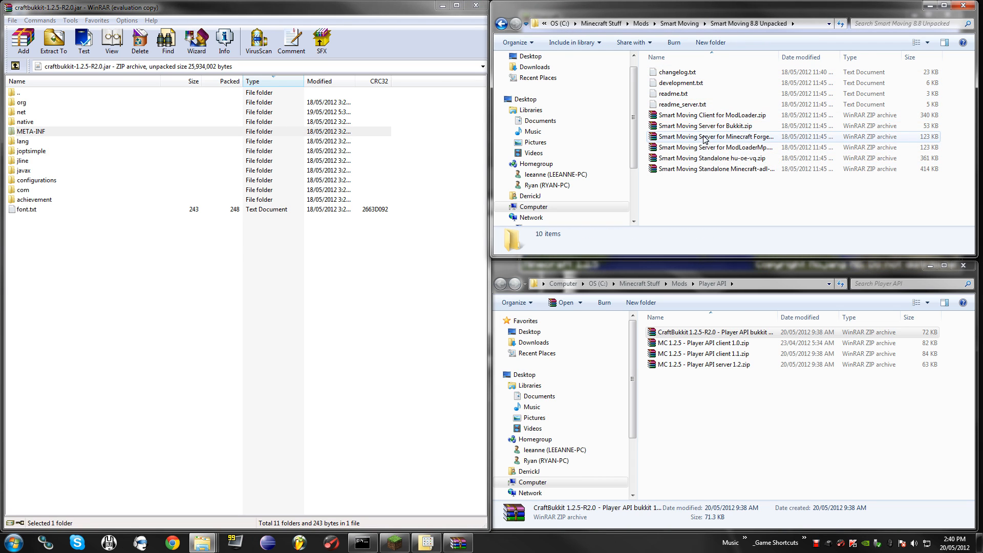
left_click(702, 125)
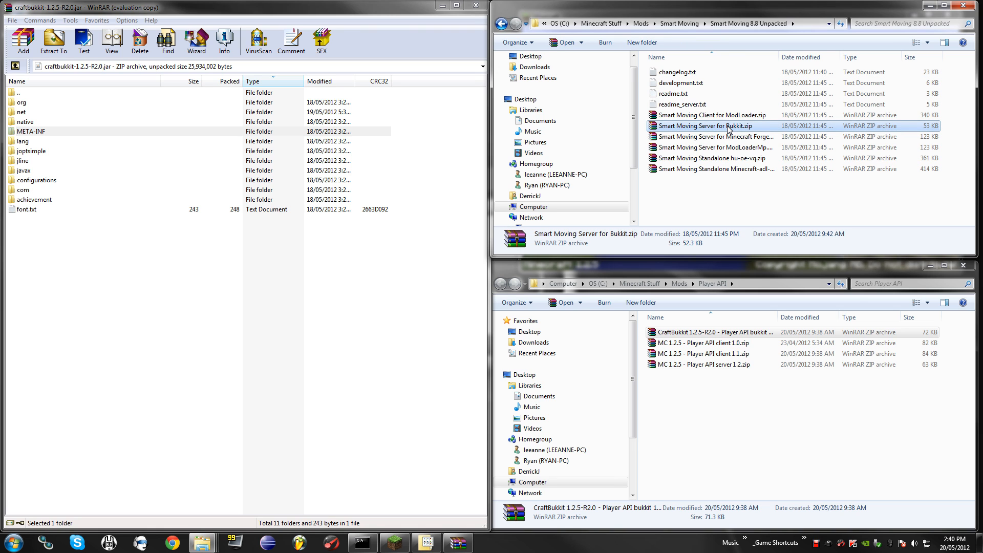
double_click(703, 125)
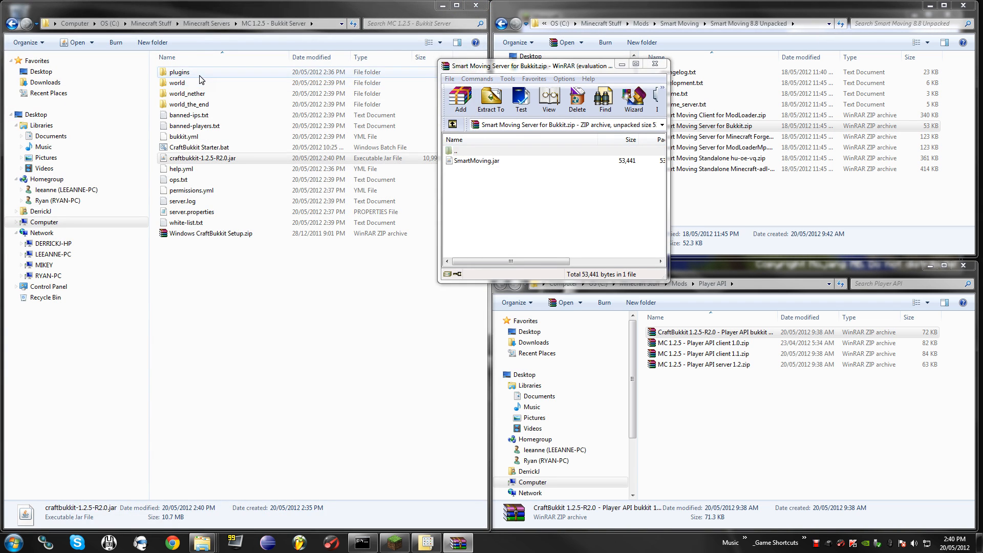
double_click(178, 72)
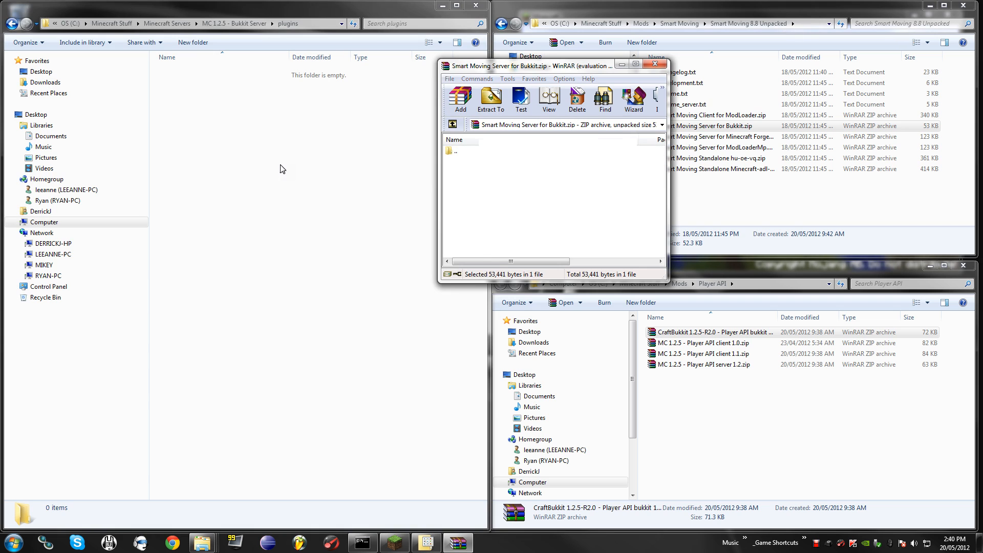
left_click(654, 65)
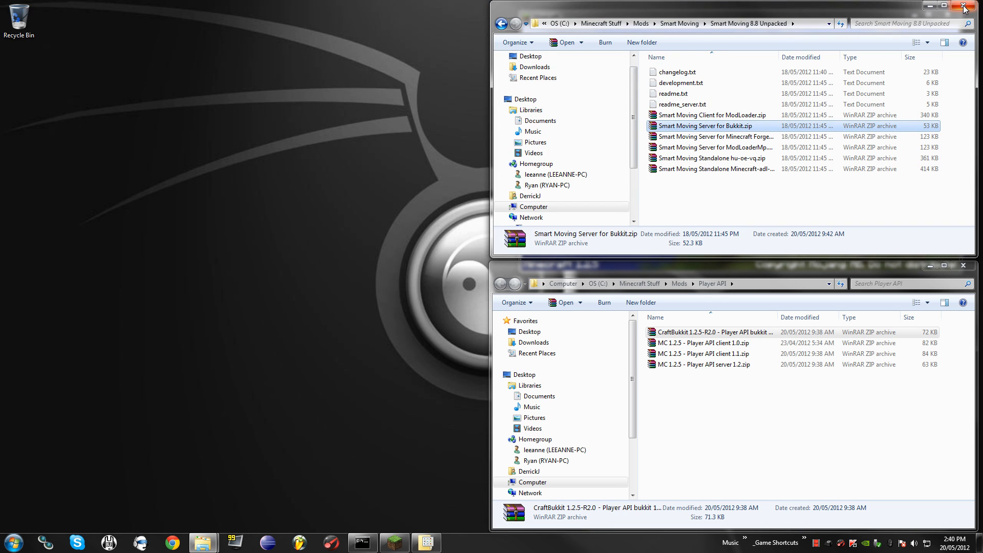
Browse to MC 1.2.5 - Bukkit Server and run CraftBukkit Starter.bat, loading Smart Moving and PlayerAPI
left_click(10, 543)
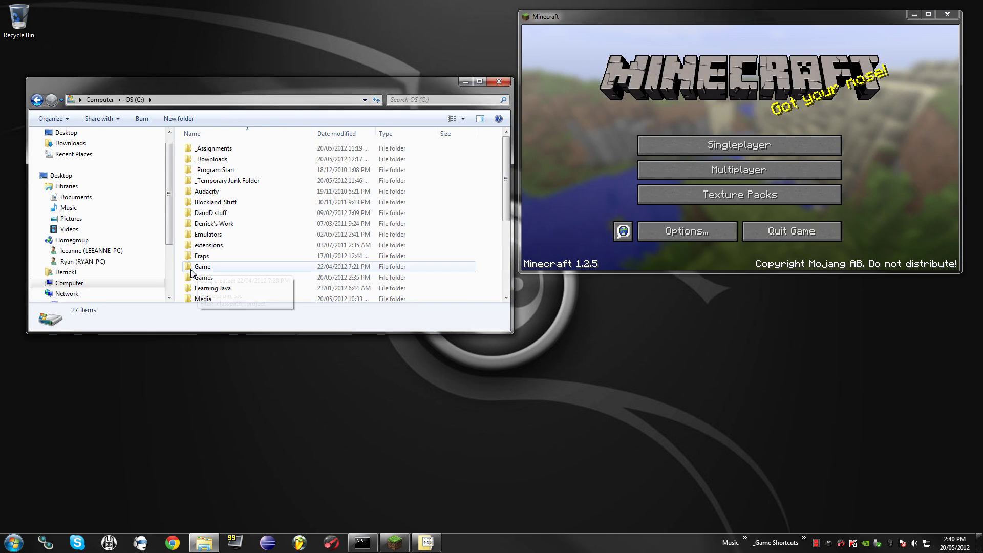
left_click(212, 213)
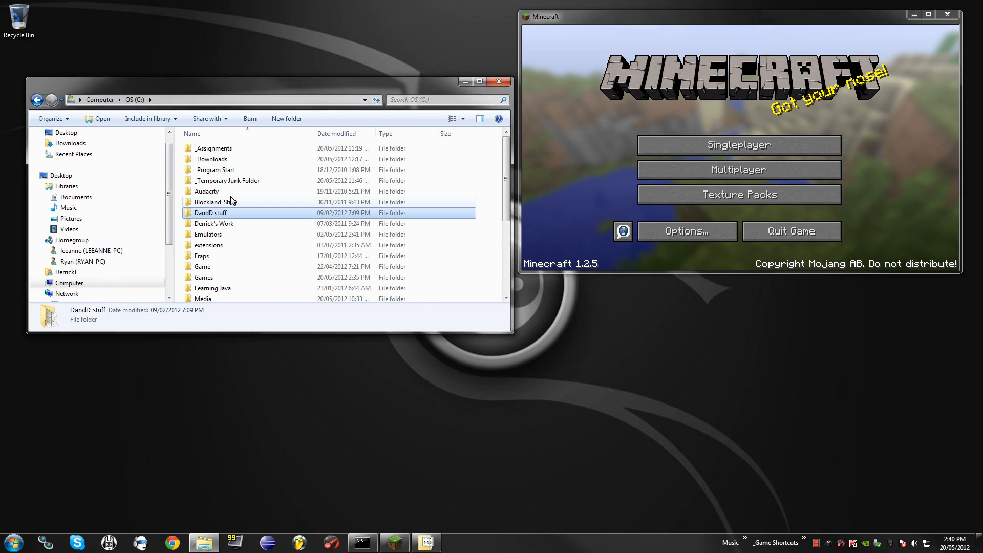
scroll("down", 3)
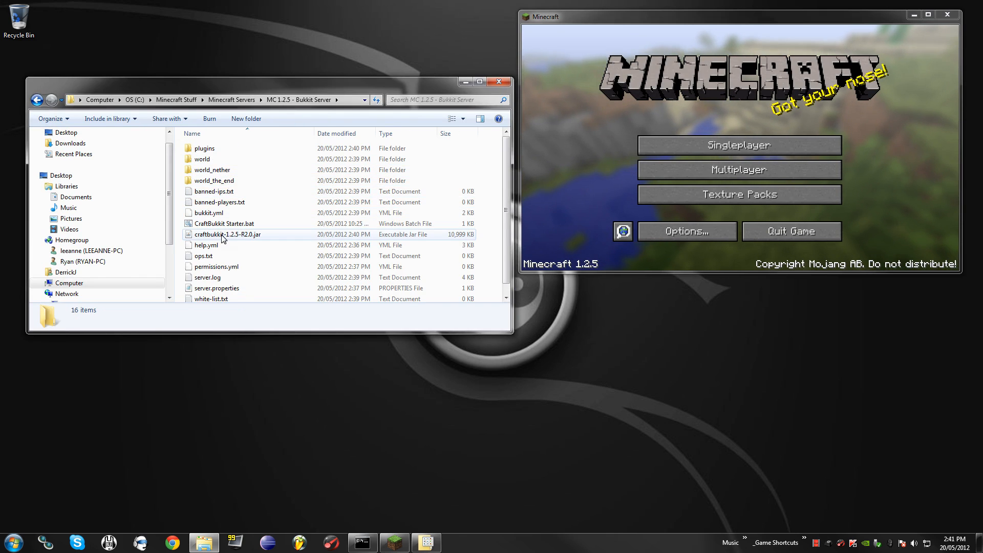
double_click(223, 223)
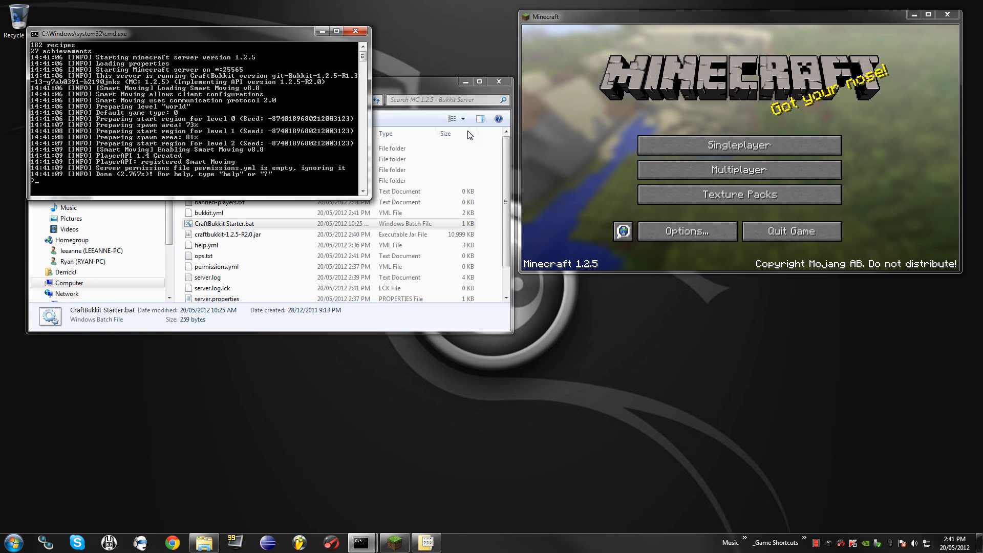
Add the local server in Multiplayer and join it, arriving in the snowy world with Smart Moving on Medium
left_click(738, 169)
type("12")
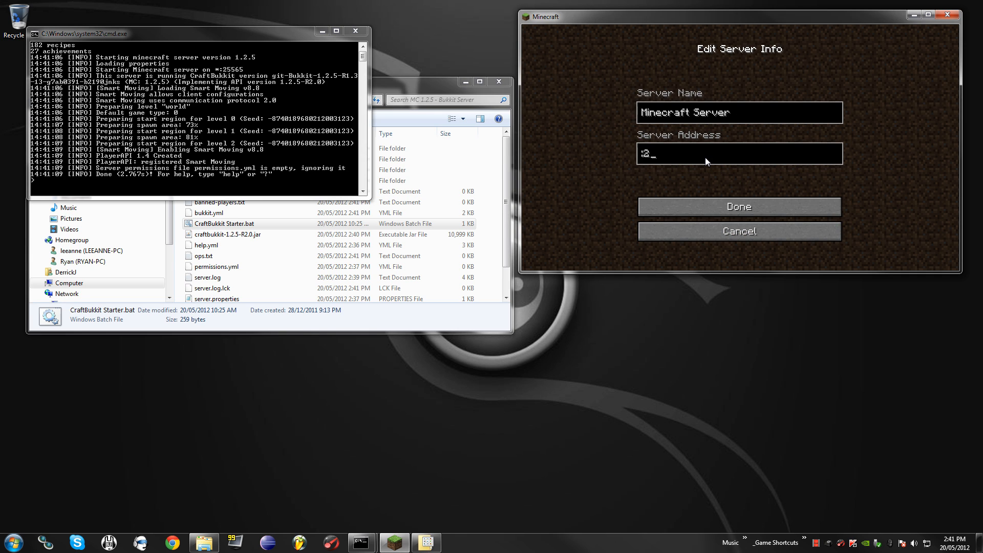
left_click(738, 206)
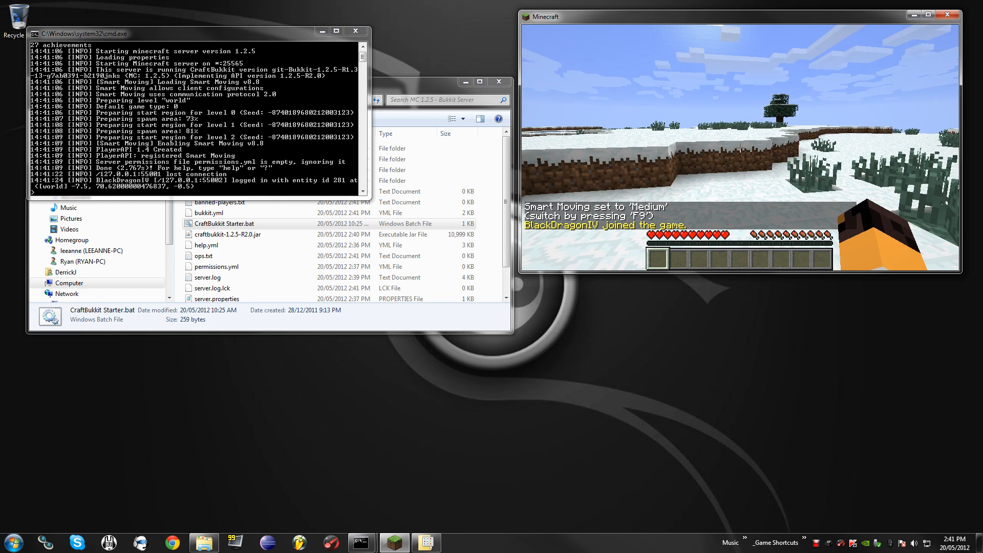
Pause the game and op BlackDragonIV from the server console, then return to playing
key("Escape")
type("op BlackDr")
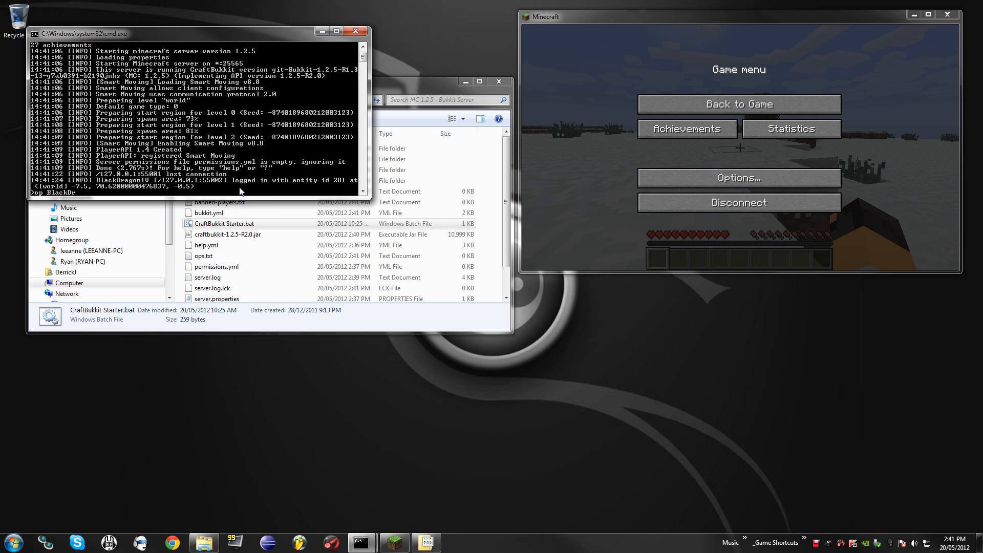
left_click(738, 104)
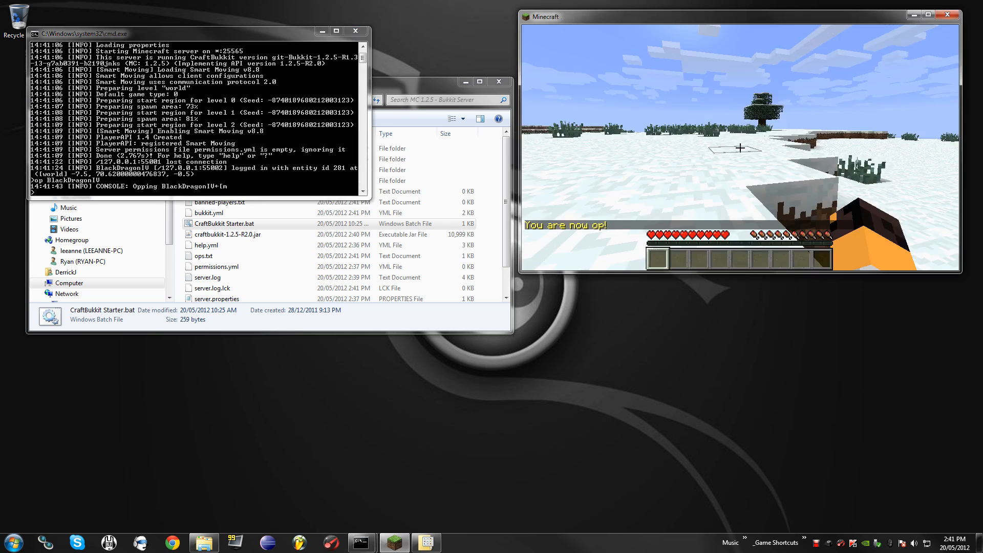